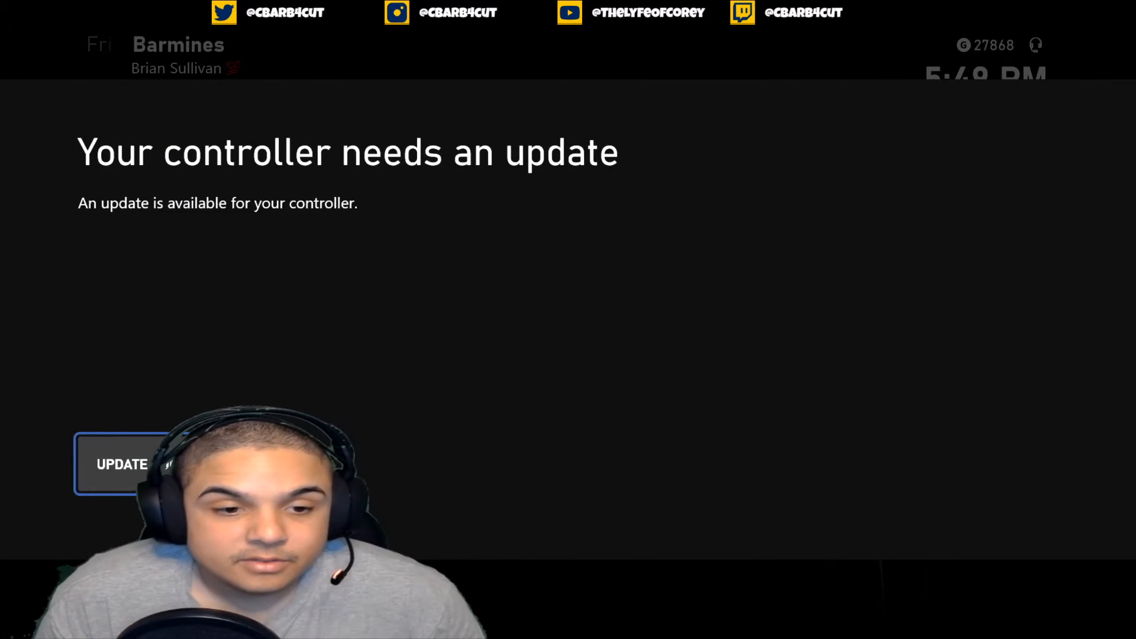
Start the controller firmware update, then open the Xbox Wireless Controller in Xbox Accessories
click(122, 464)
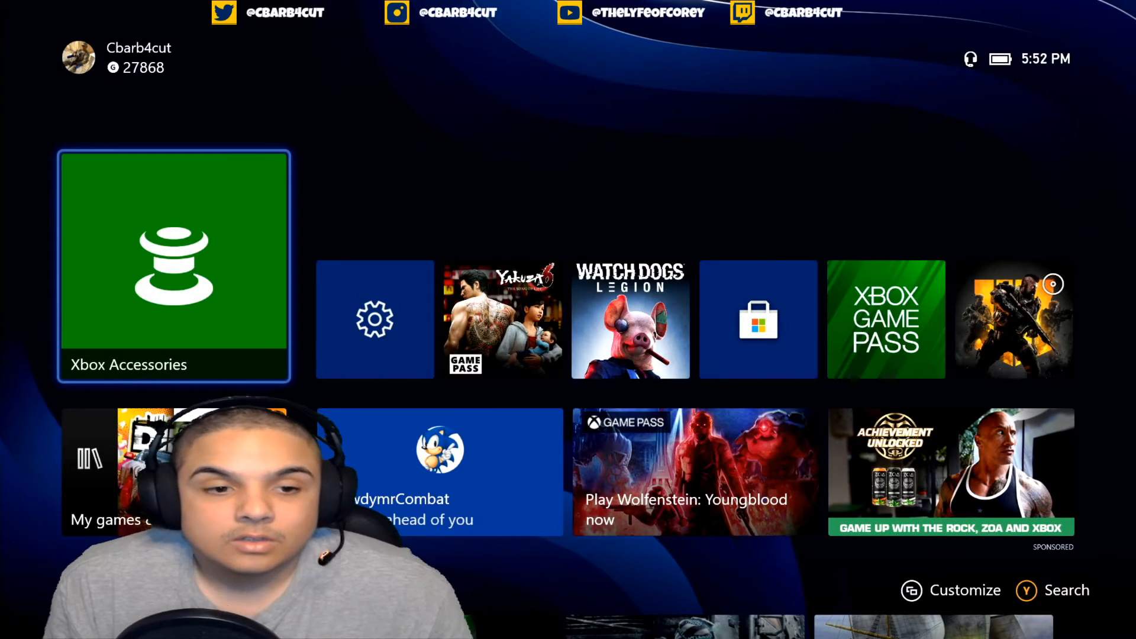
click(174, 264)
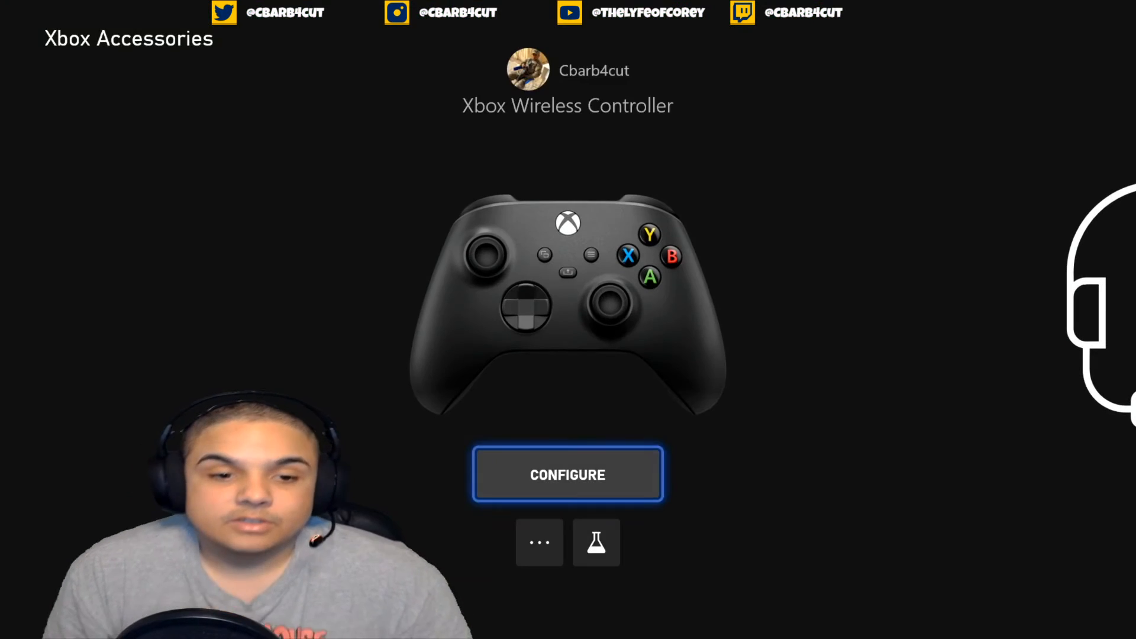